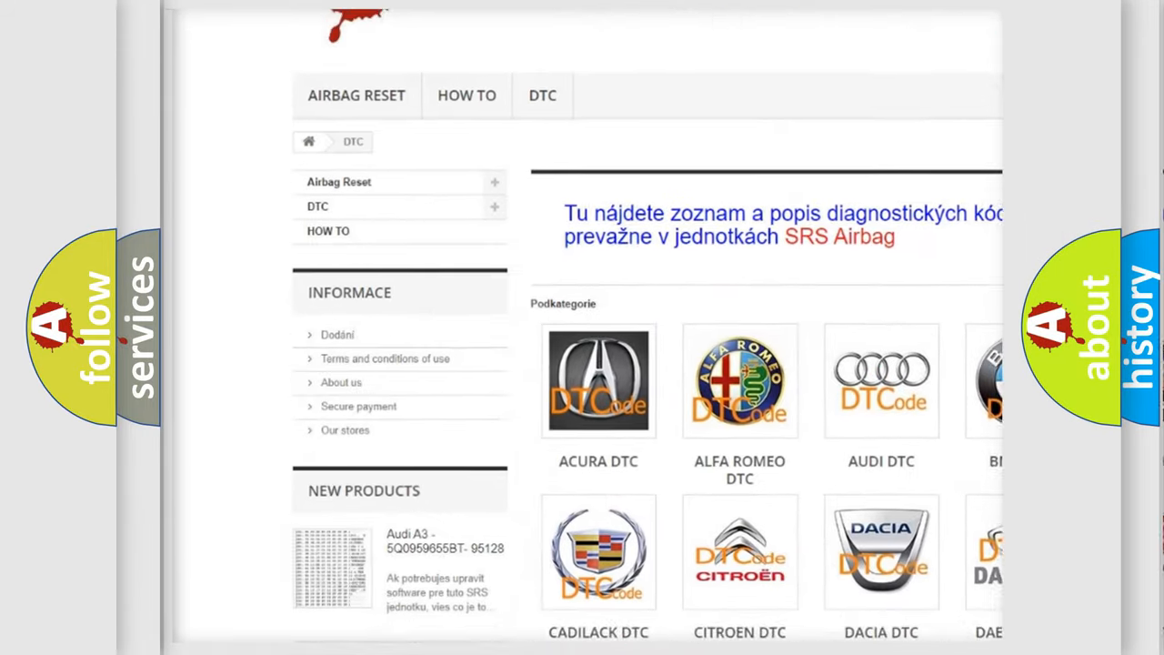
pyautogui.scroll(-3)
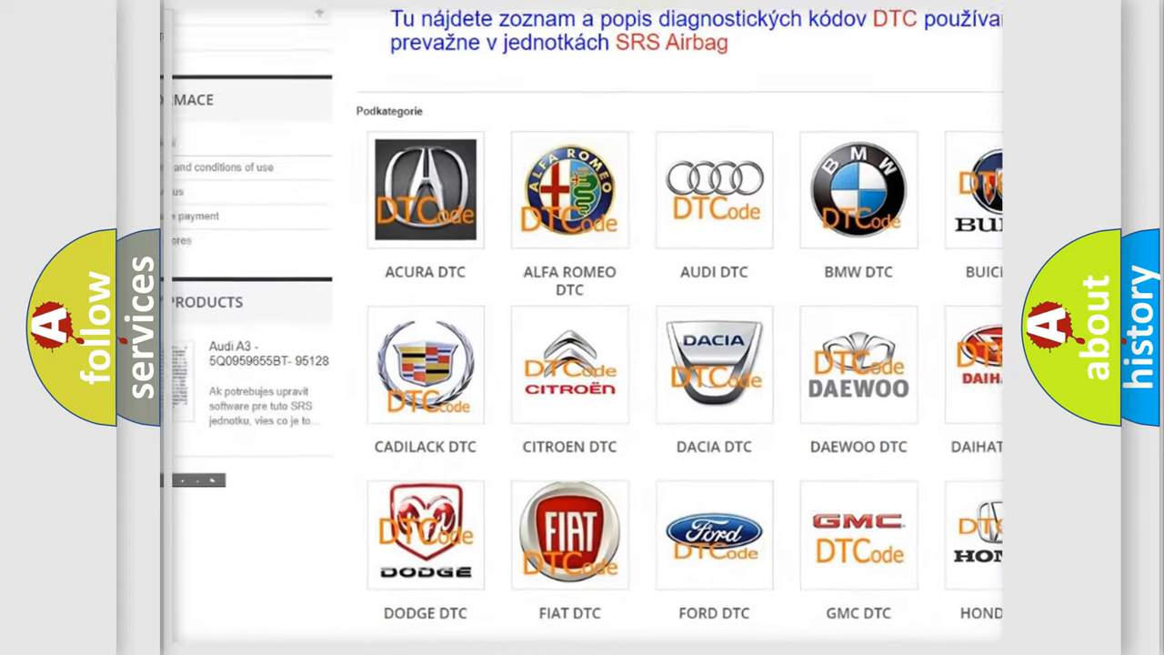
pyautogui.scroll(-3)
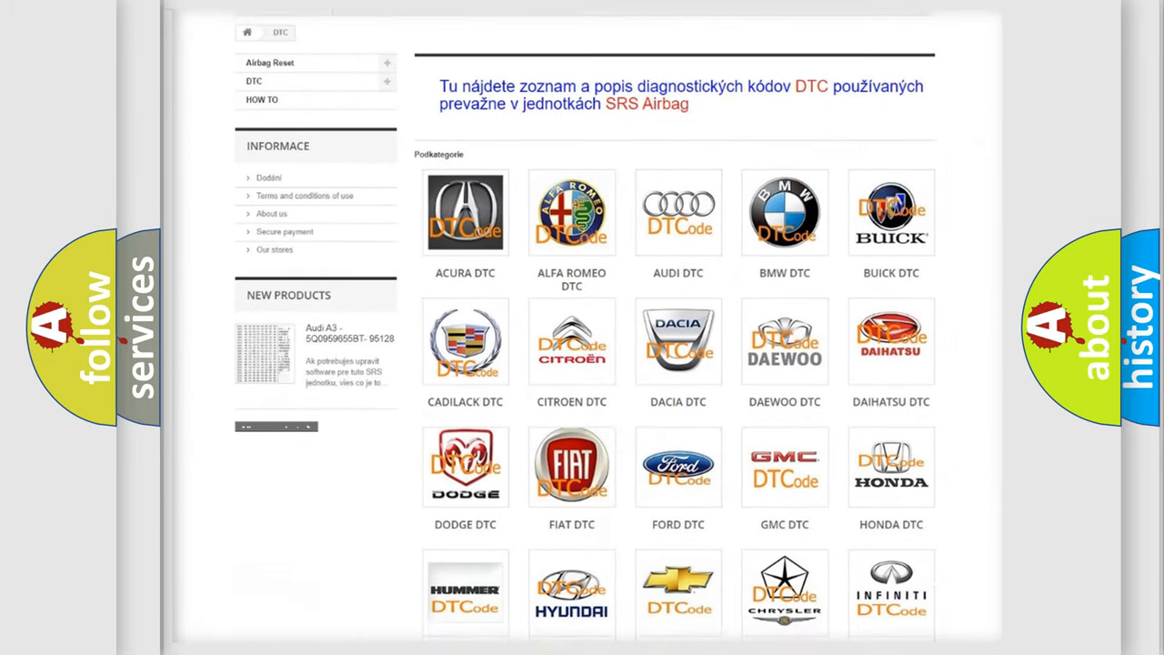
pyautogui.scroll(-3)
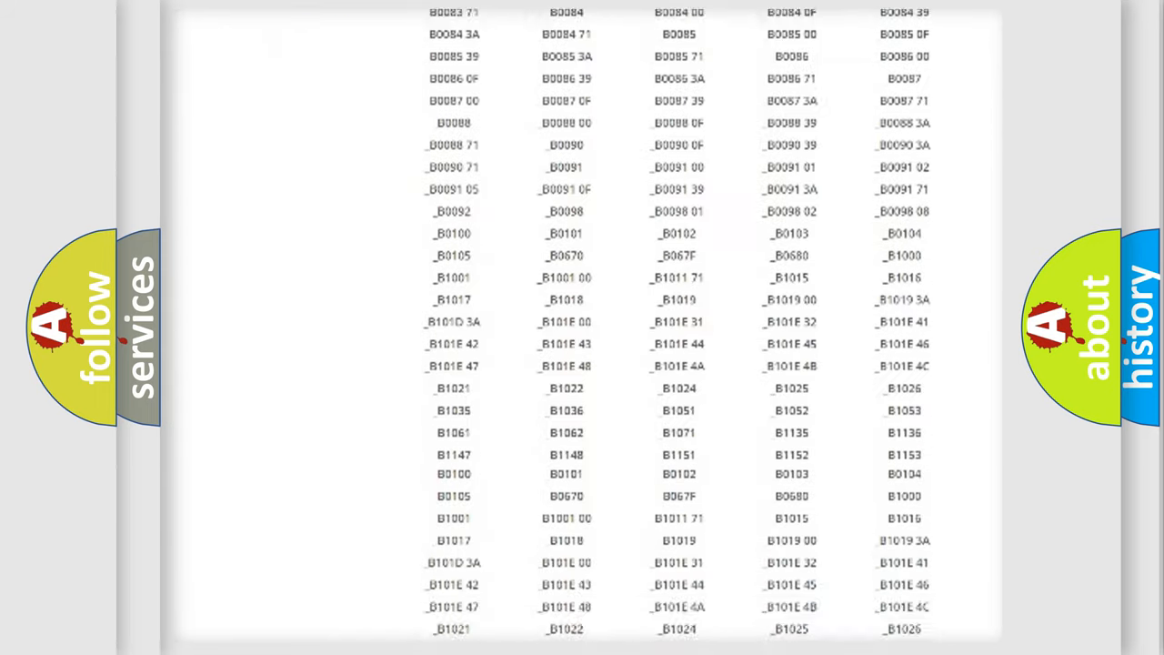
pyautogui.scroll(-3)
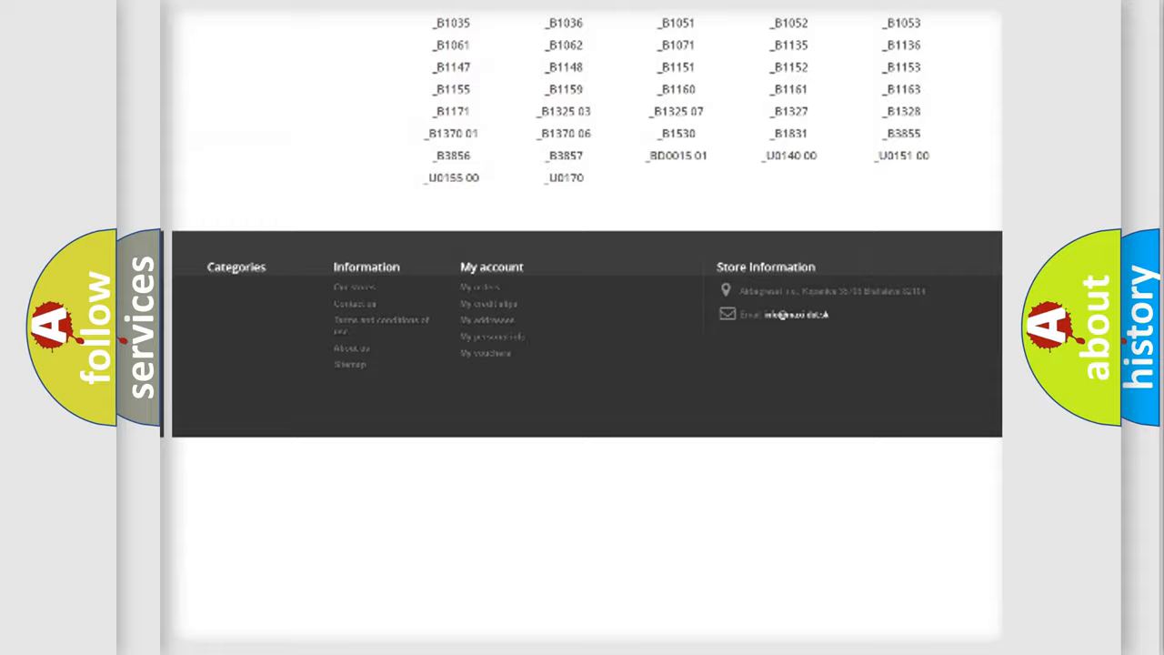